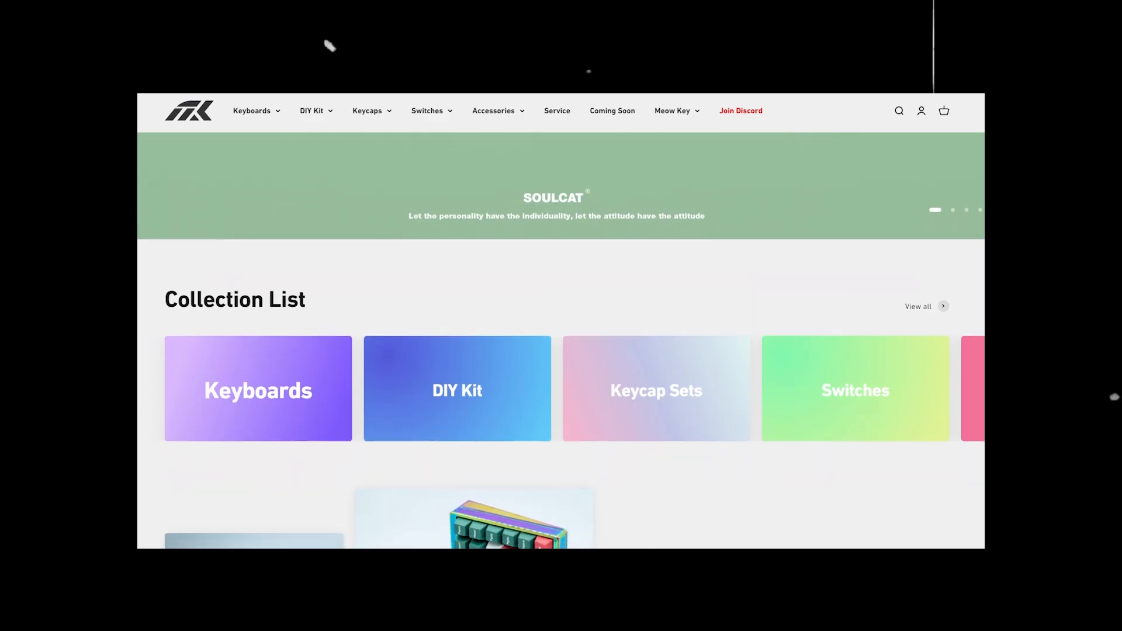
scroll("down", 3)
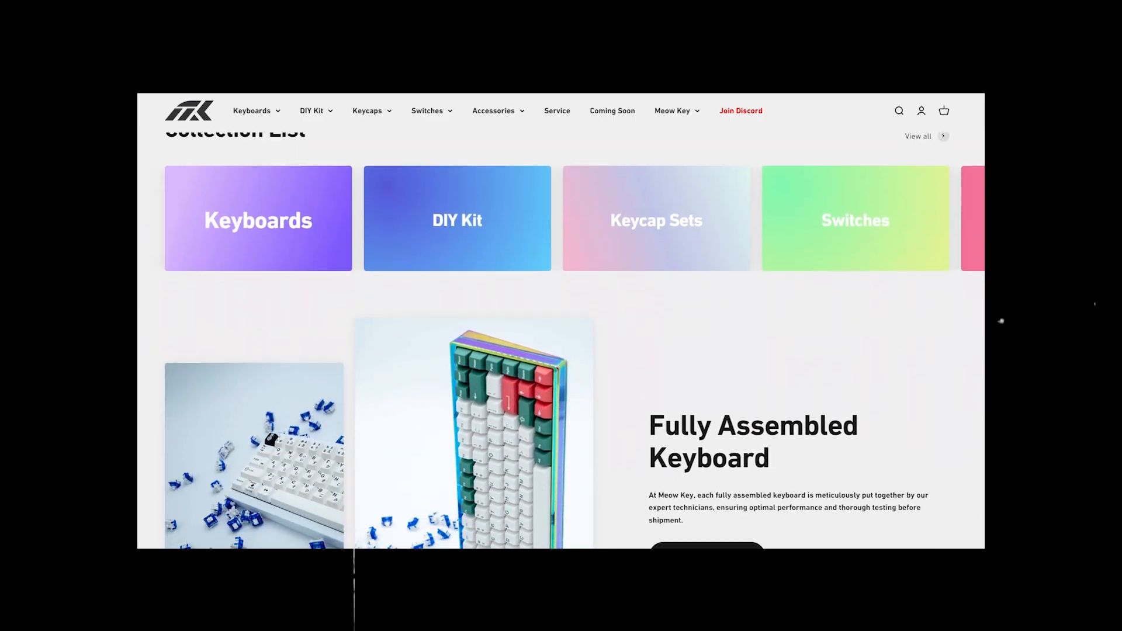
scroll("down", 3)
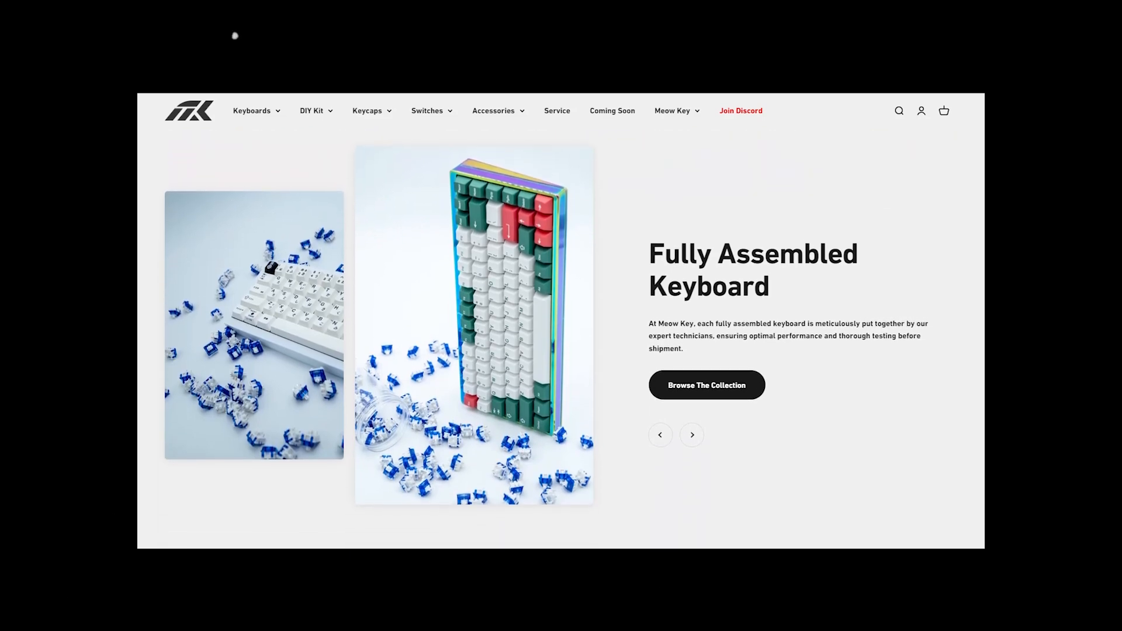
scroll("down", 3)
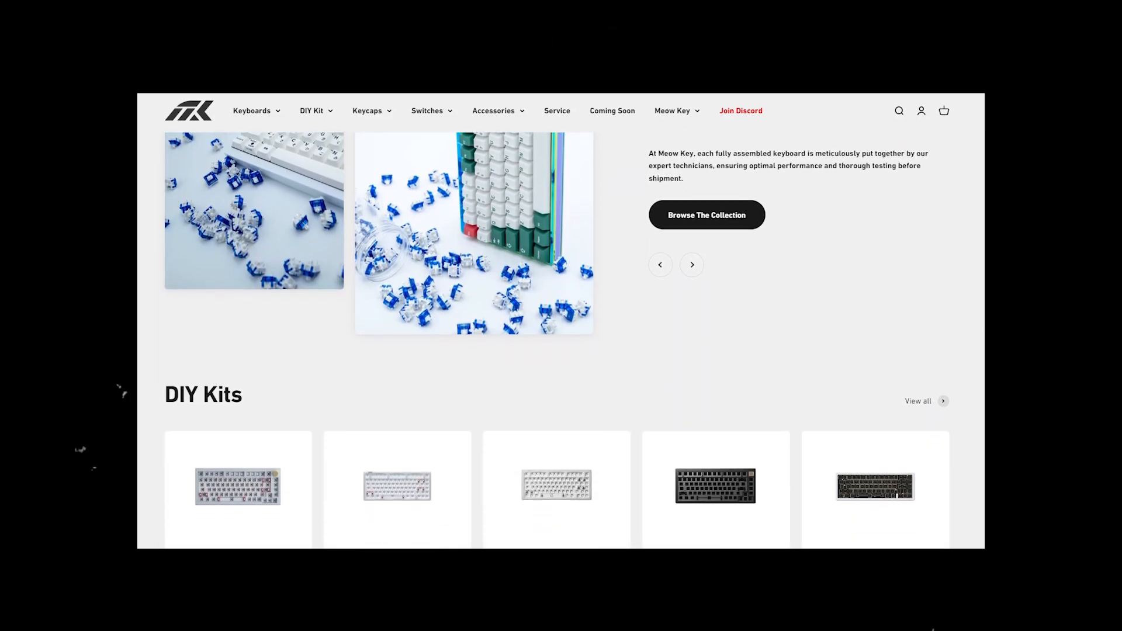